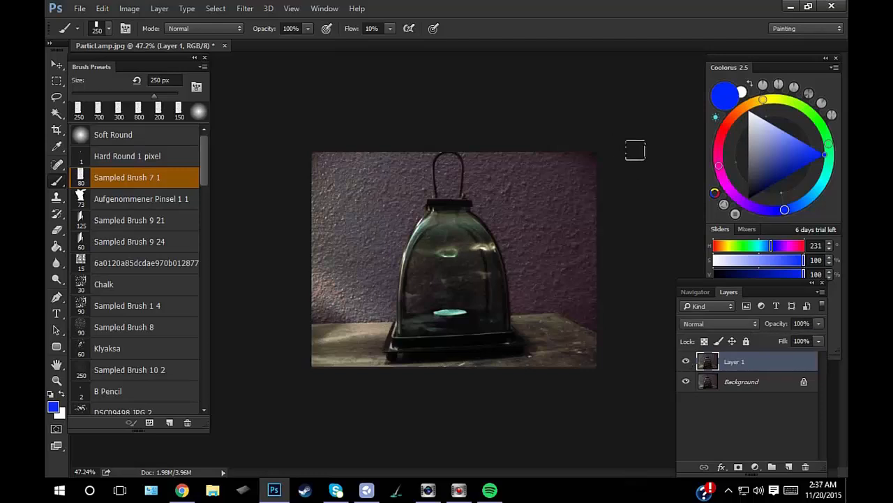
{"action": "mouse_move", "coordinate": [664, 133]}
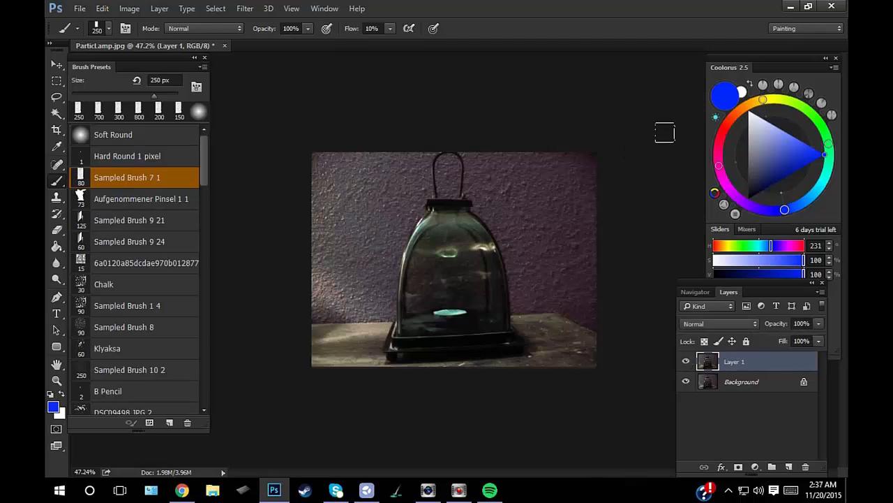
Raise the brightness of the lantern photo with a Brightness/Contrast adjustment.
{"action": "left_click", "coordinate": [128, 8]}
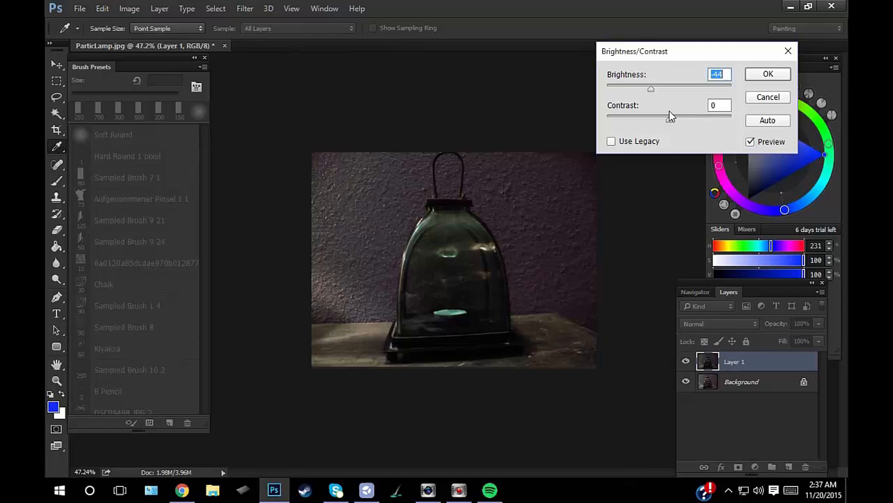
{"action": "left_click", "coordinate": [767, 72]}
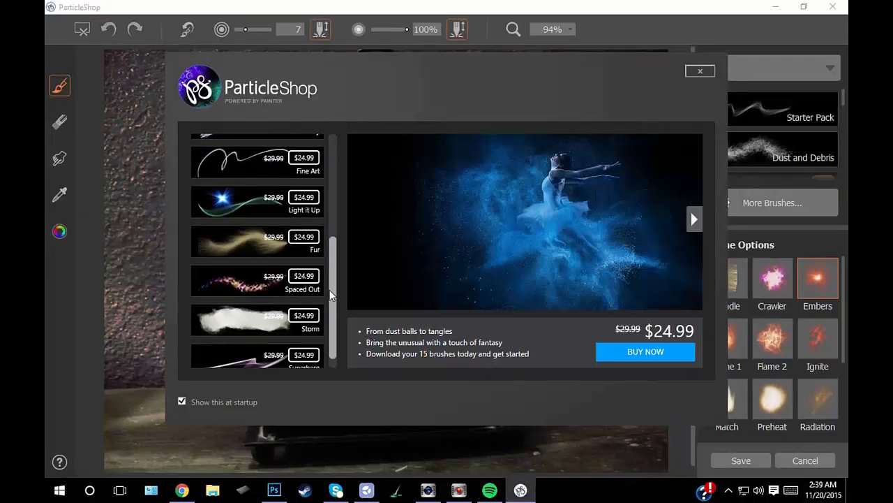
Dismiss the ParticleShop promo and sample a dark brown paint colour from the lantern.
{"action": "left_click", "coordinate": [701, 71]}
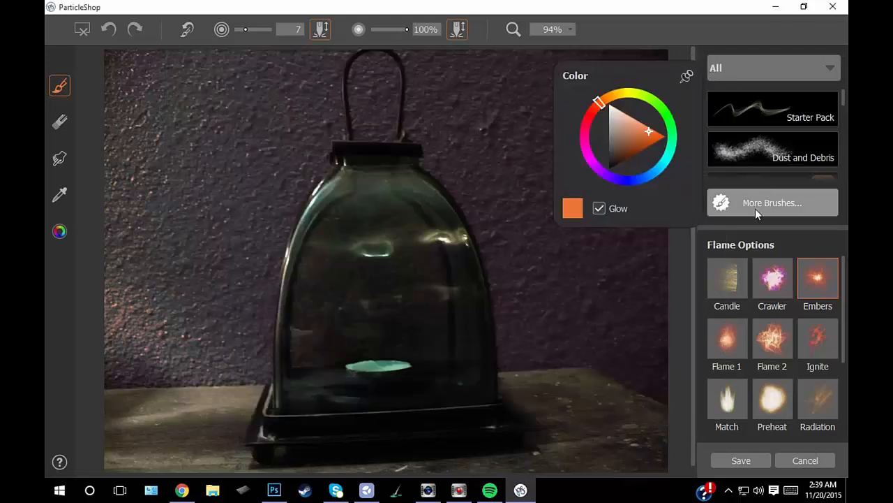
{"action": "scroll", "scroll_direction": "down", "scroll_amount": 3}
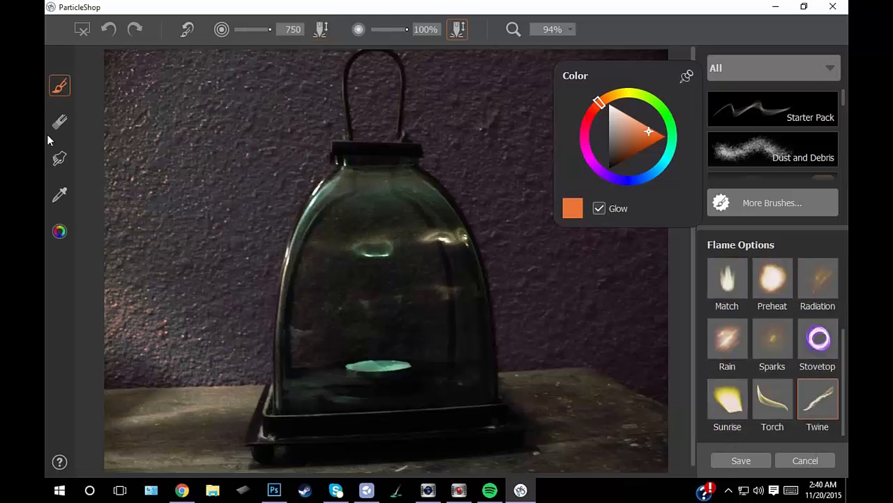
{"action": "left_click", "coordinate": [59, 194]}
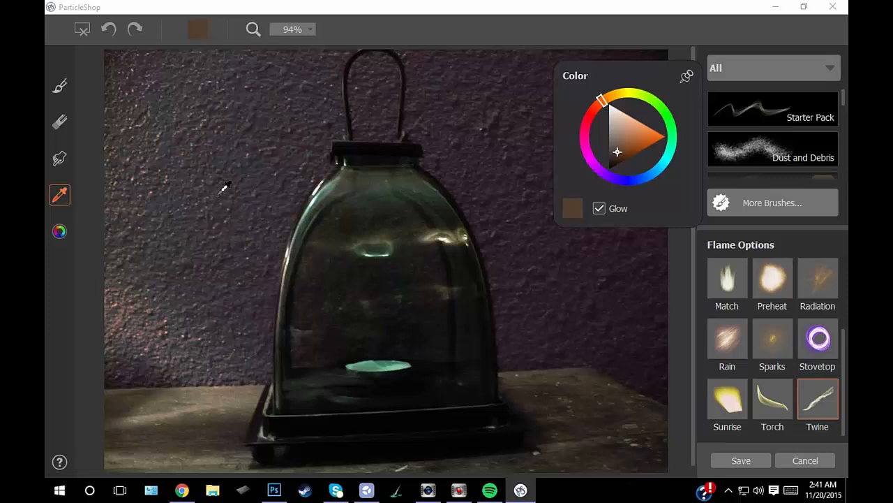
Paint a flame stroke rising from the tea light and choose the Match flame brush.
{"action": "left_click", "coordinate": [59, 85]}
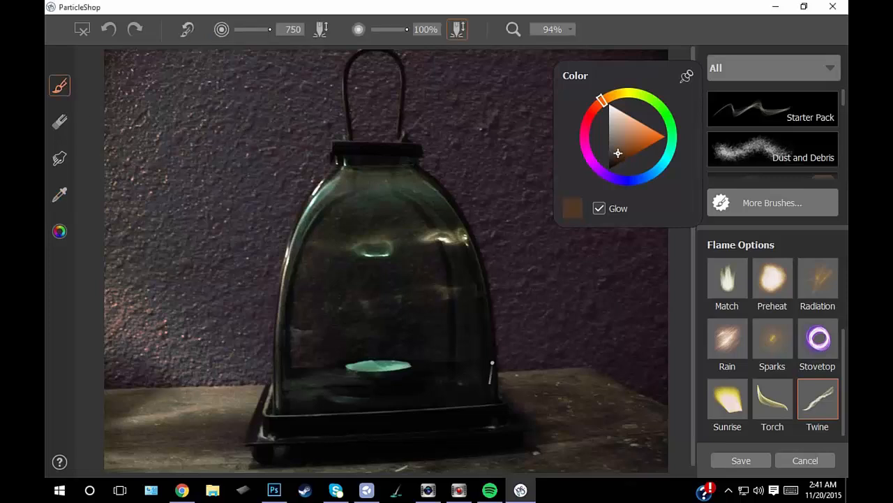
{"action": "mouse_move", "coordinate": [620, 161]}
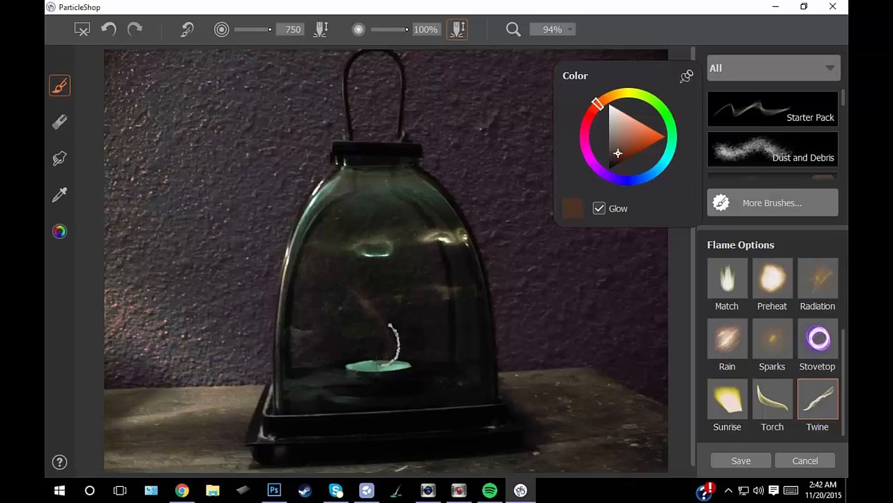
{"action": "left_click_drag", "start_coordinate": [374, 360], "coordinate": [370, 240]}
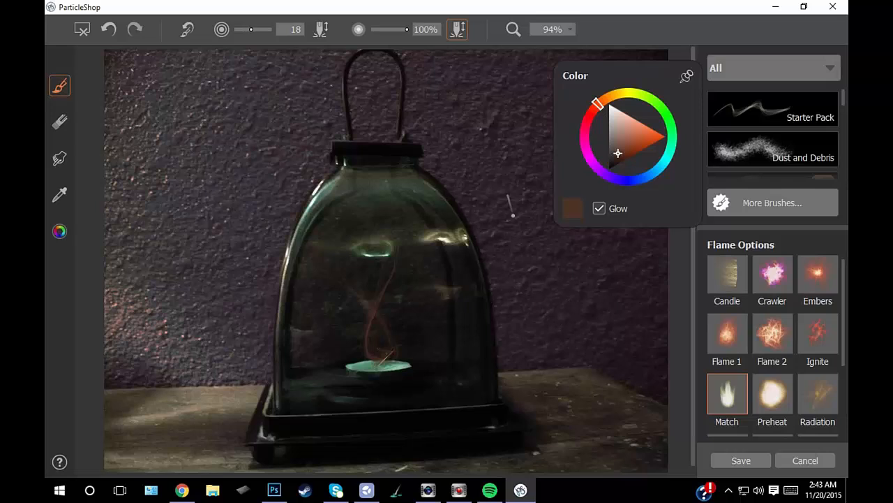
{"action": "left_click", "coordinate": [391, 240]}
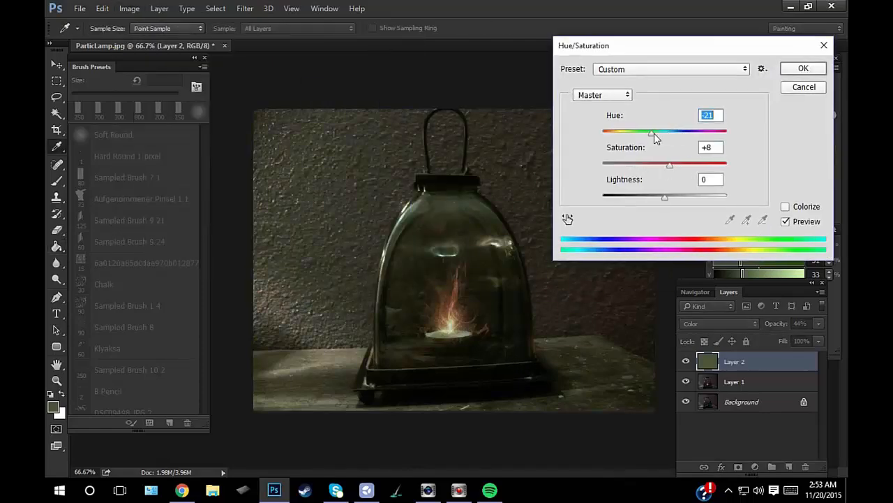
Commit the Hue/Saturation tint on Layer 2 and toggle it to compare before and after.
{"action": "left_click", "coordinate": [804, 67]}
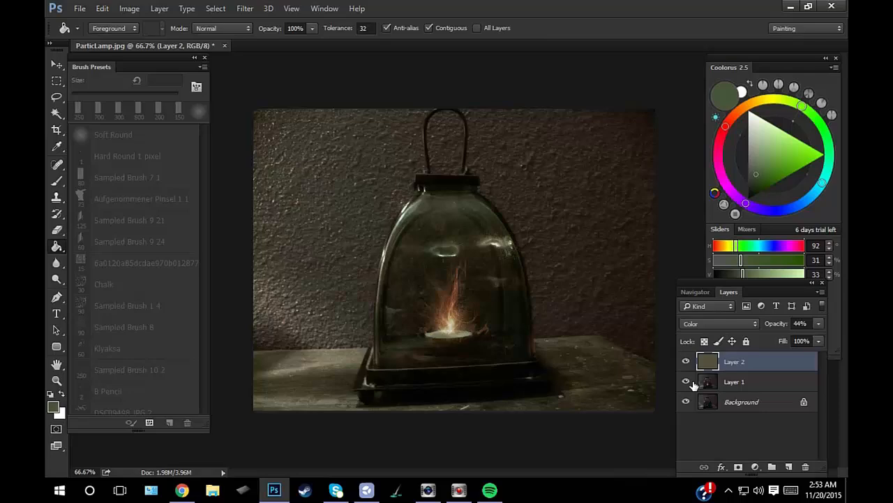
{"action": "left_click", "coordinate": [687, 381]}
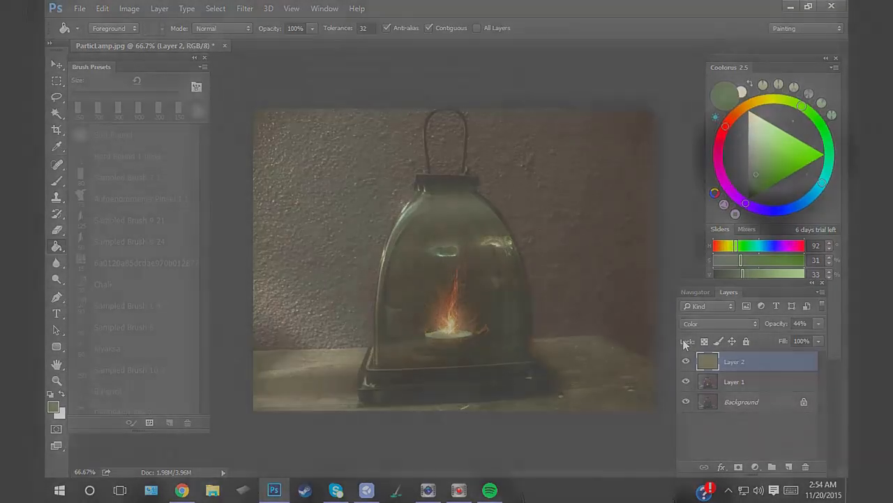